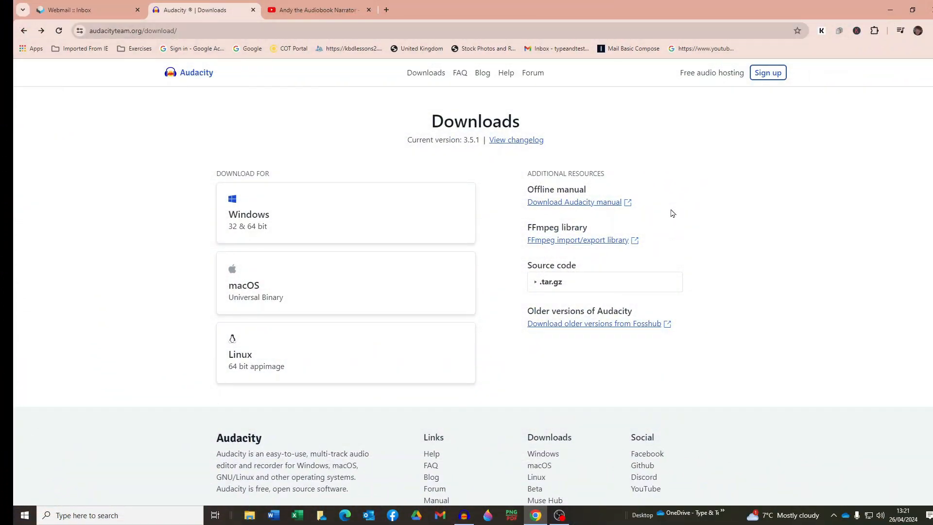
mouse_move(433, 234)
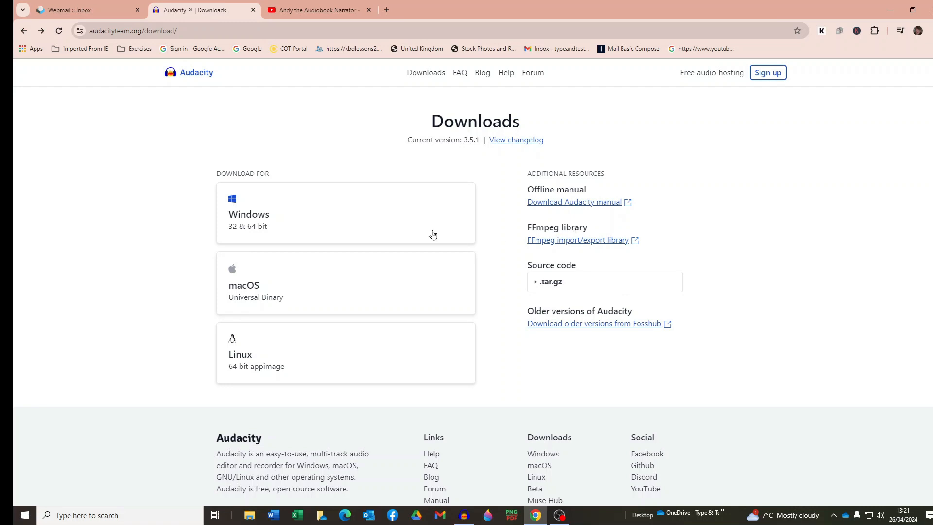
Open the Windows download page and scroll to the Plugins card under Additional resources.
left_click(129, 30)
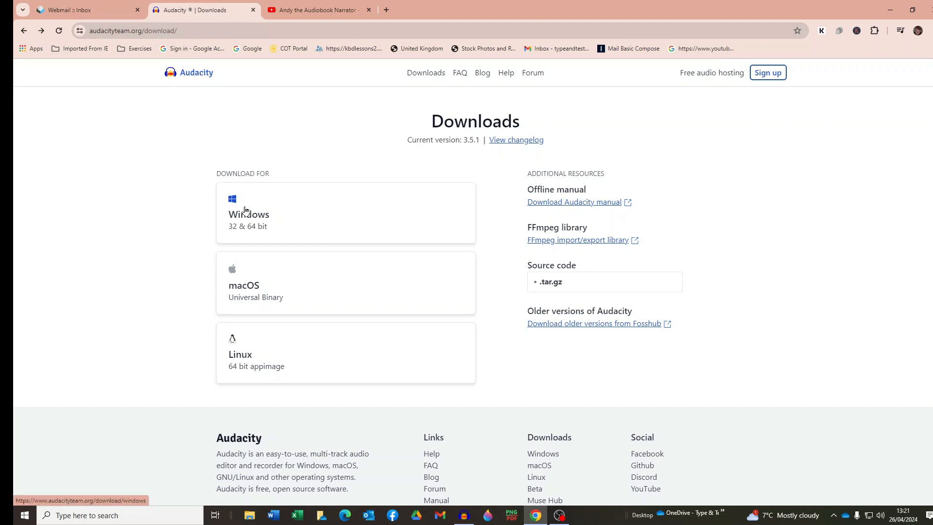
left_click(249, 214)
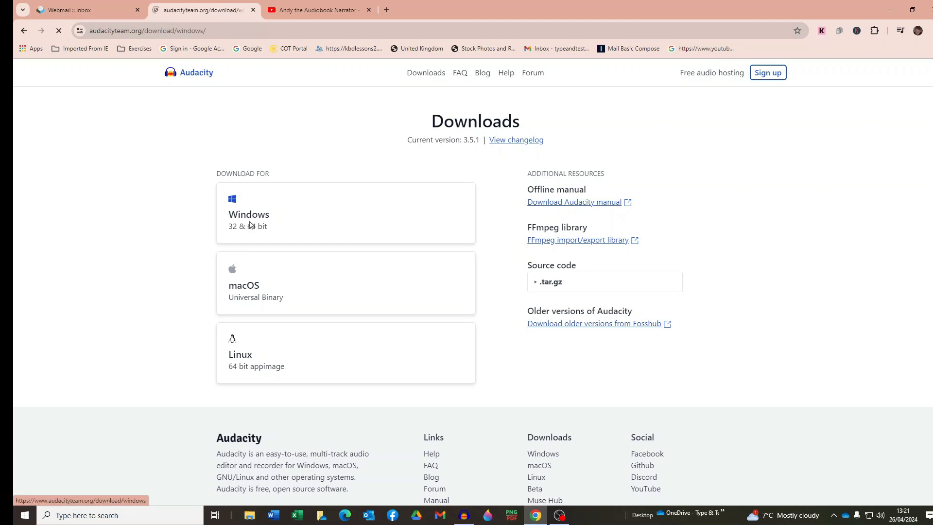
left_click(249, 215)
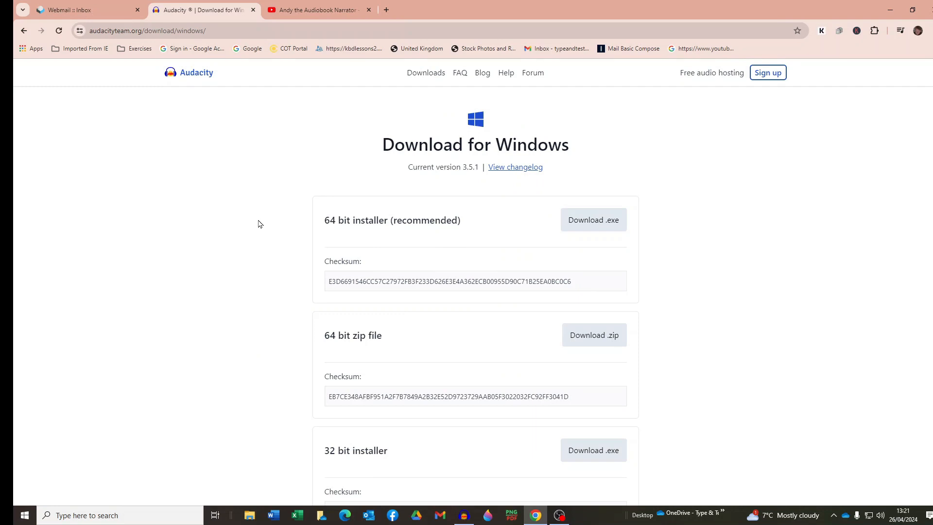
mouse_move(267, 226)
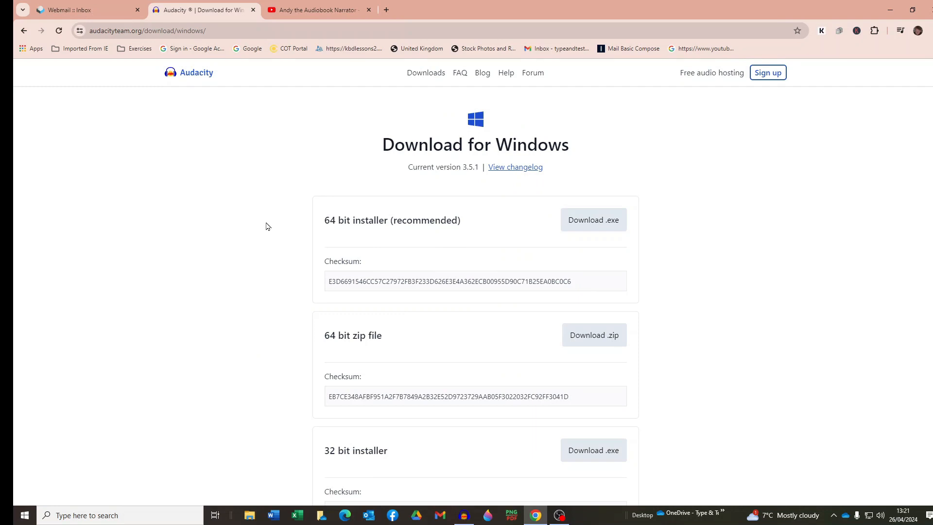
scroll("down", 3)
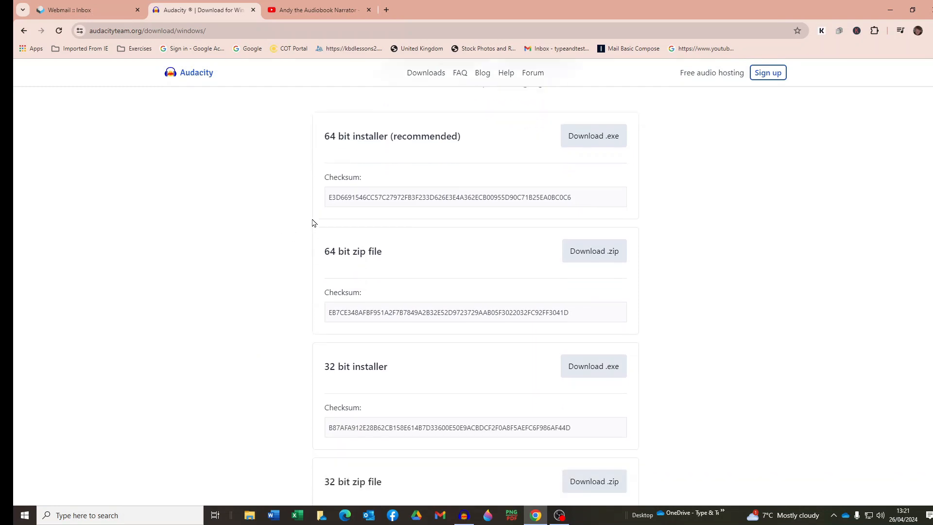
scroll("down", 3)
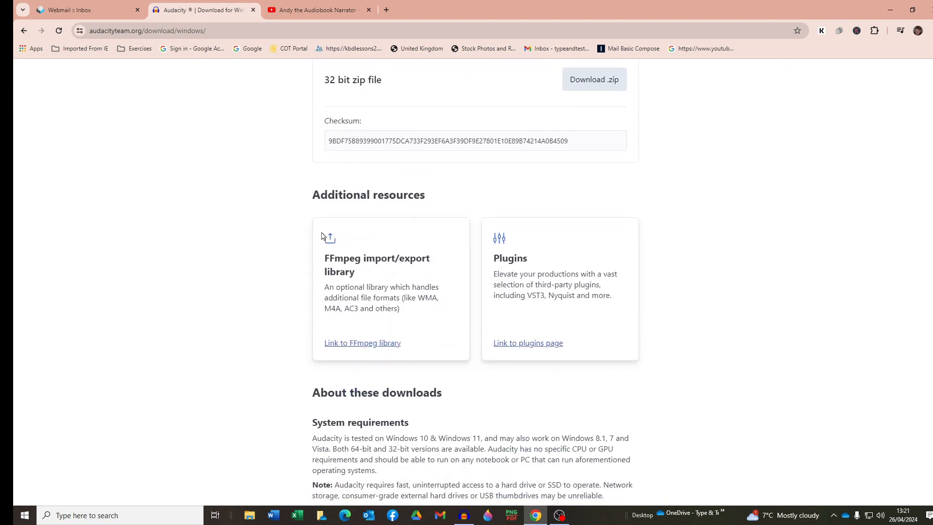
mouse_move(525, 346)
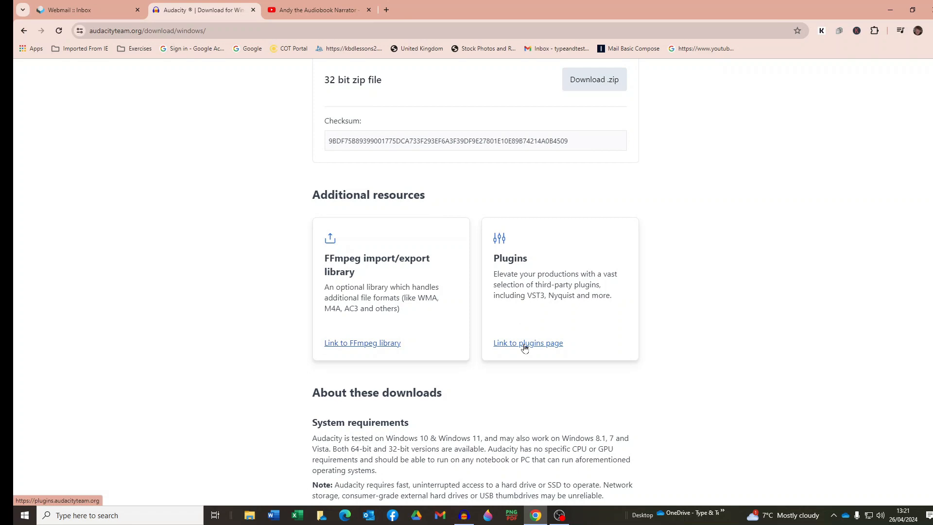
Go to the Audacity Plugins site and scroll to Popular plugins, listing ACX Check and MuseFX.
left_click(527, 343)
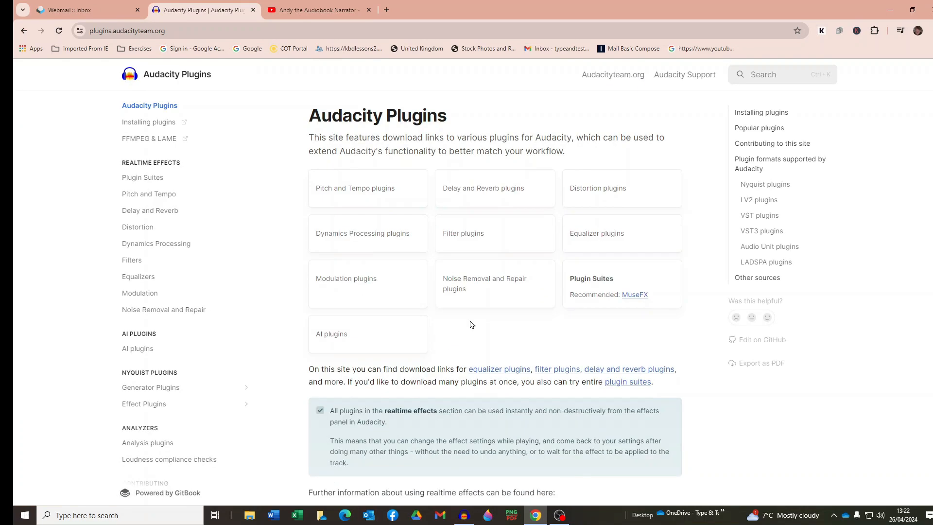
scroll("down", 3)
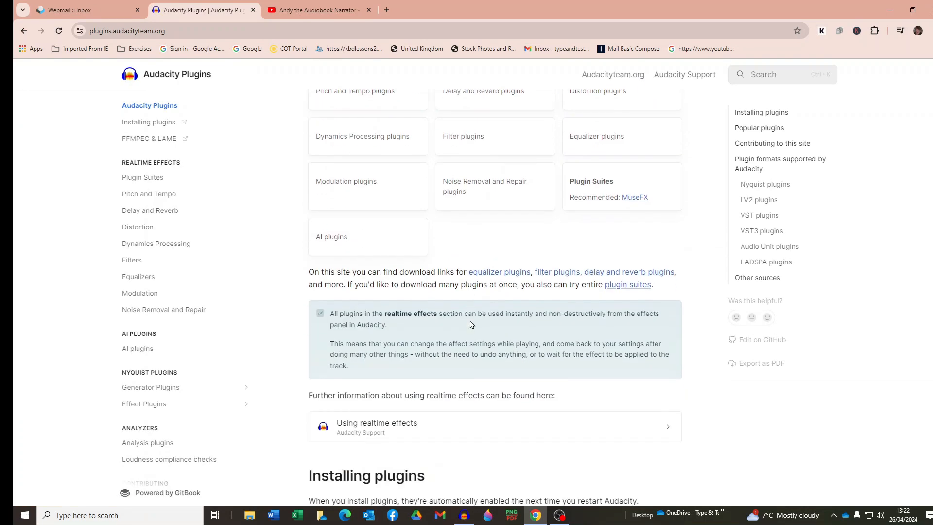
scroll("down", 3)
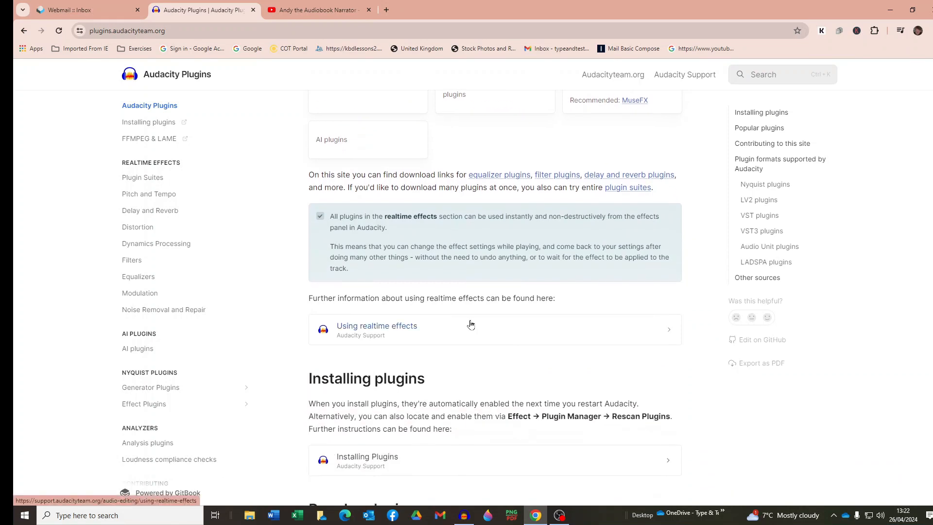
scroll("down", 3)
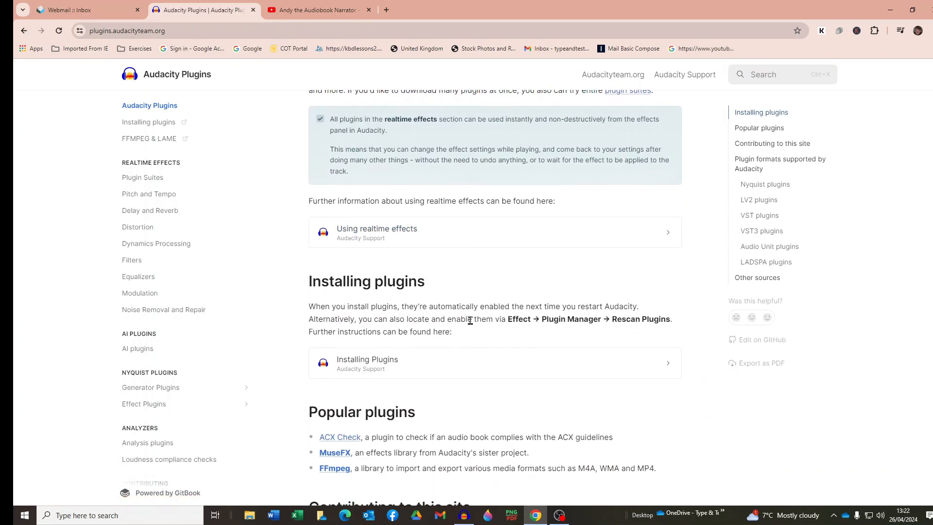
scroll("down", 3)
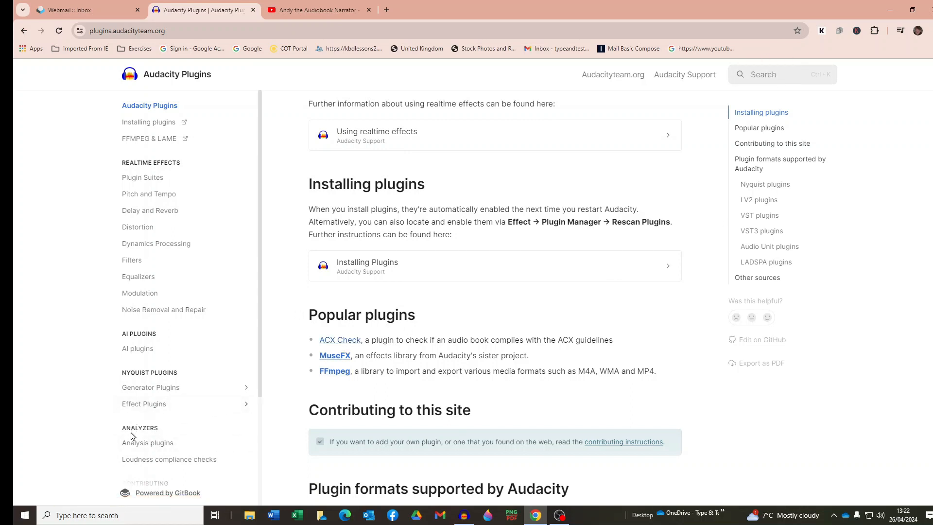
mouse_move(146, 442)
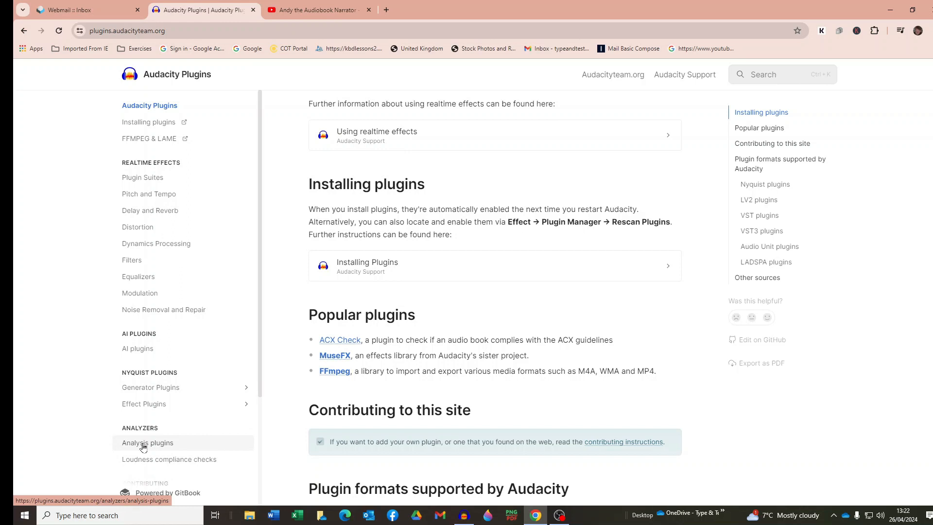
scroll("down", 3)
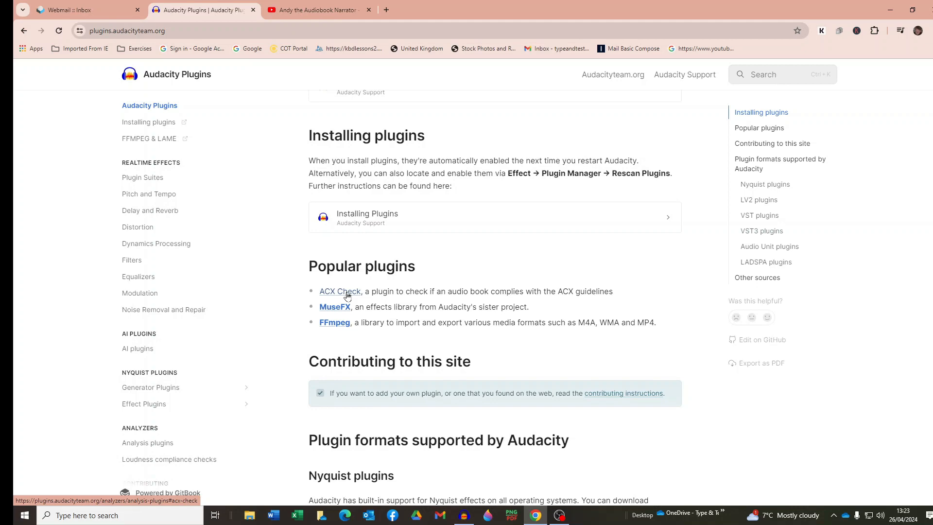
Open ACX Check under Individual Analyzers and download the 4.4 KB ACX-Check.ny file.
left_click(339, 291)
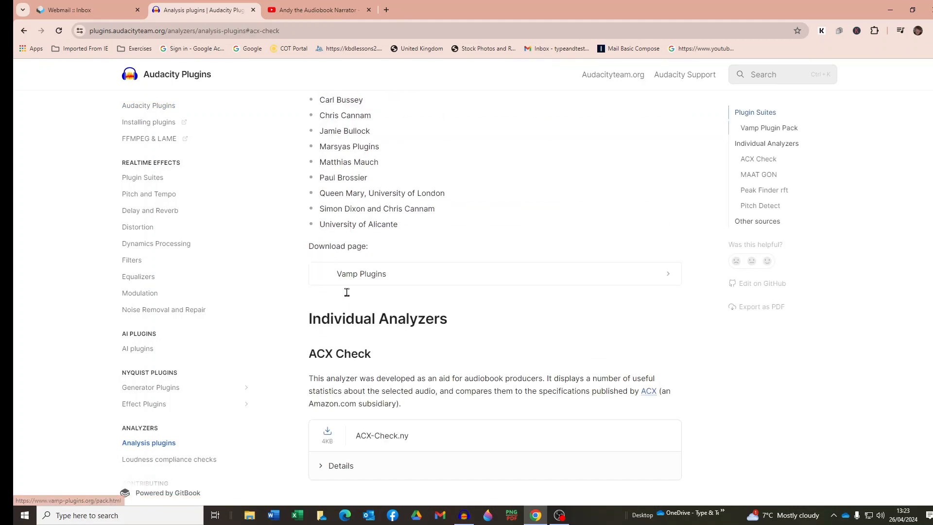
scroll("down", 3)
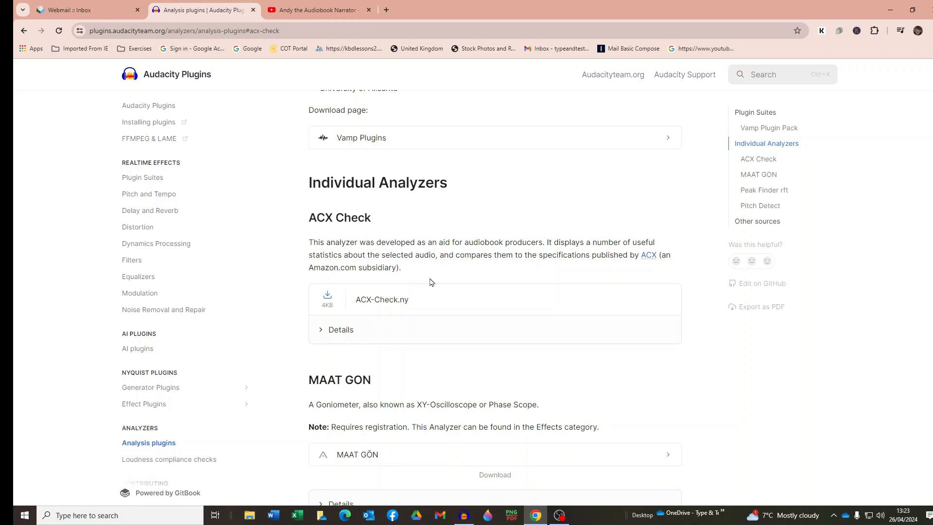
mouse_move(432, 284)
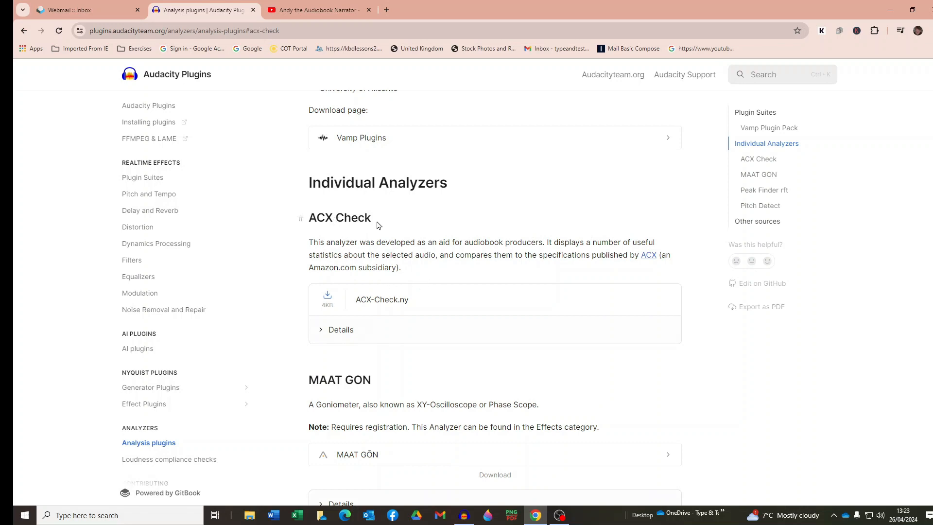
mouse_move(367, 246)
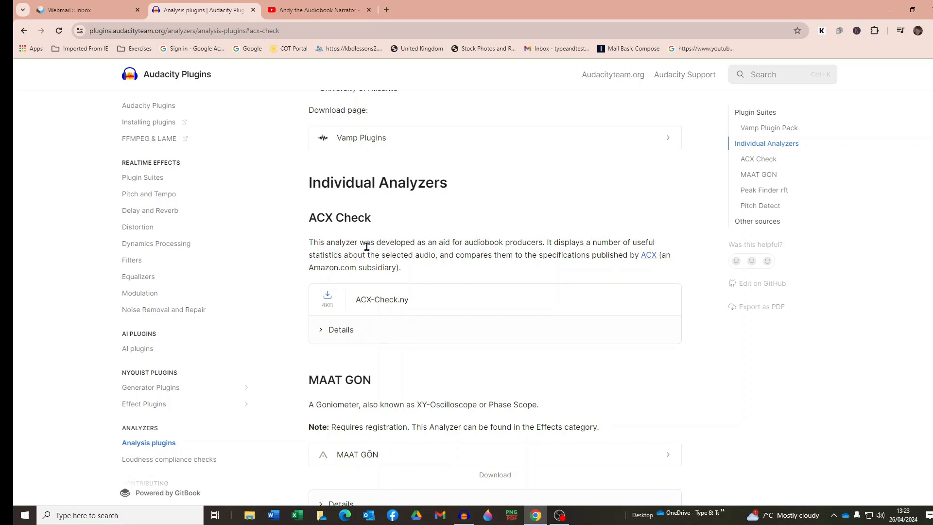
mouse_move(357, 252)
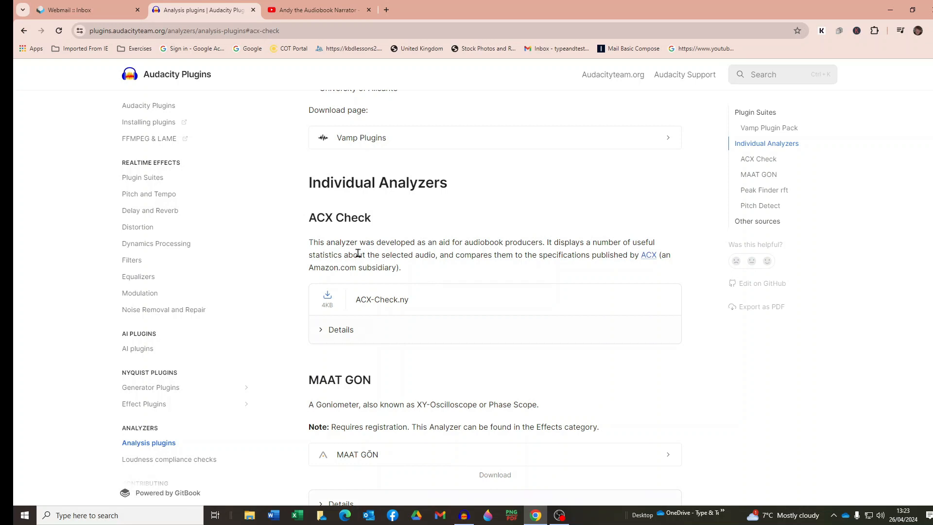
mouse_move(489, 252)
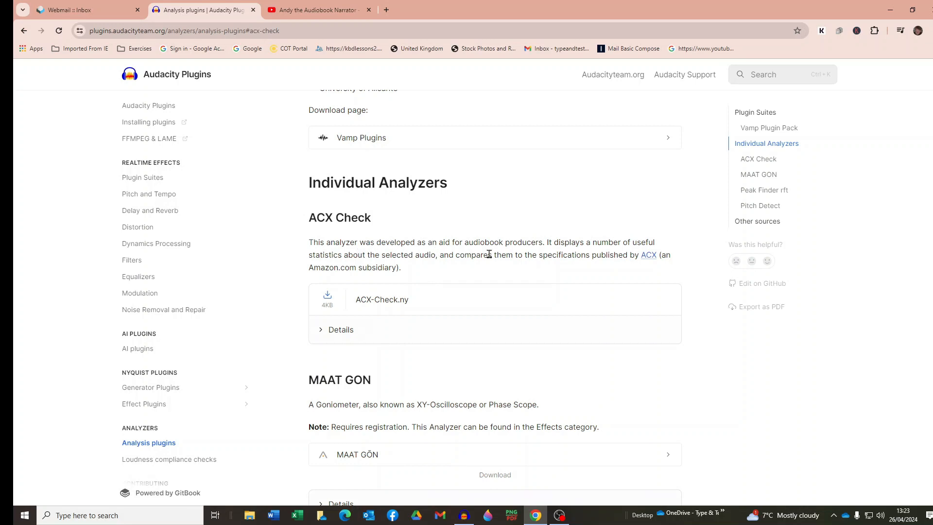
mouse_move(542, 247)
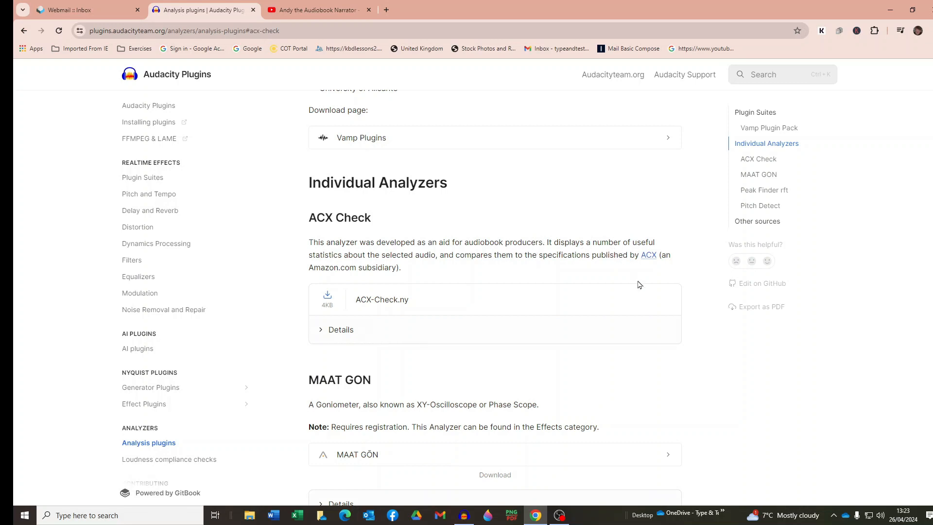
mouse_move(635, 287)
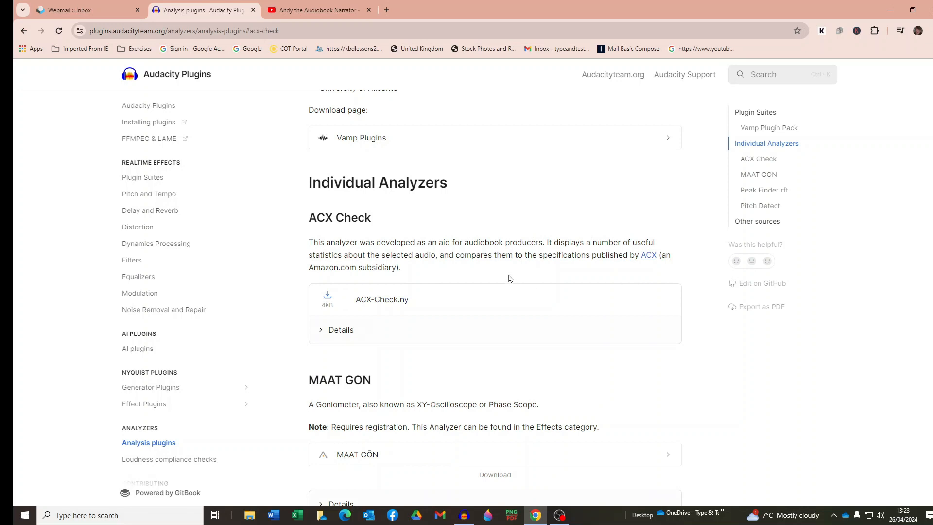
mouse_move(382, 299)
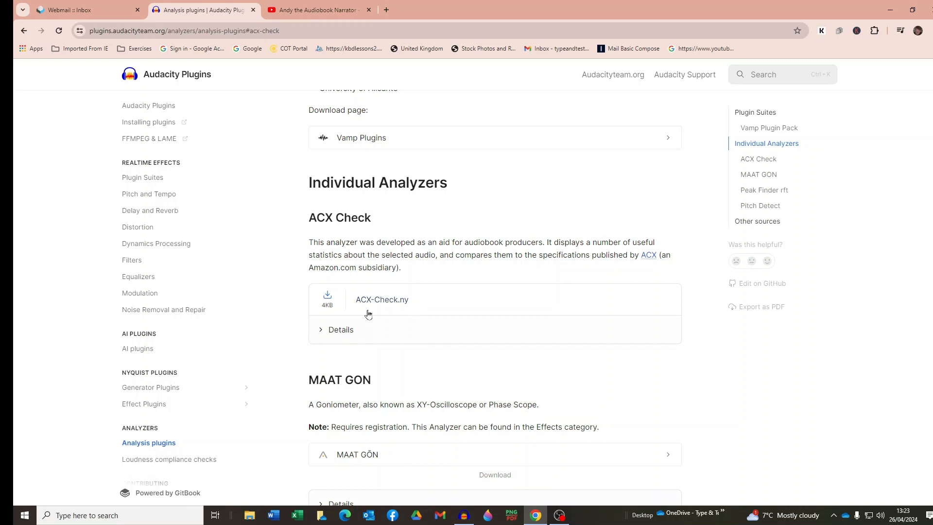
mouse_move(382, 299)
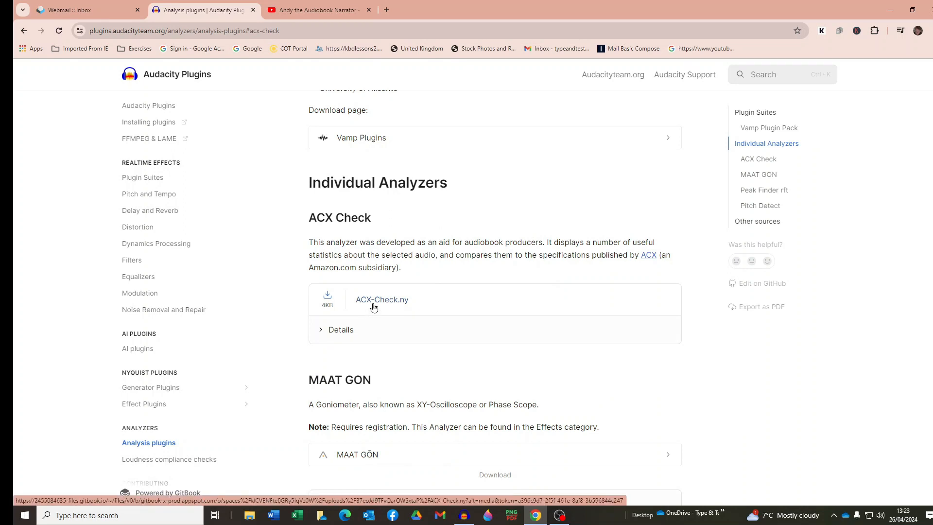
mouse_move(366, 303)
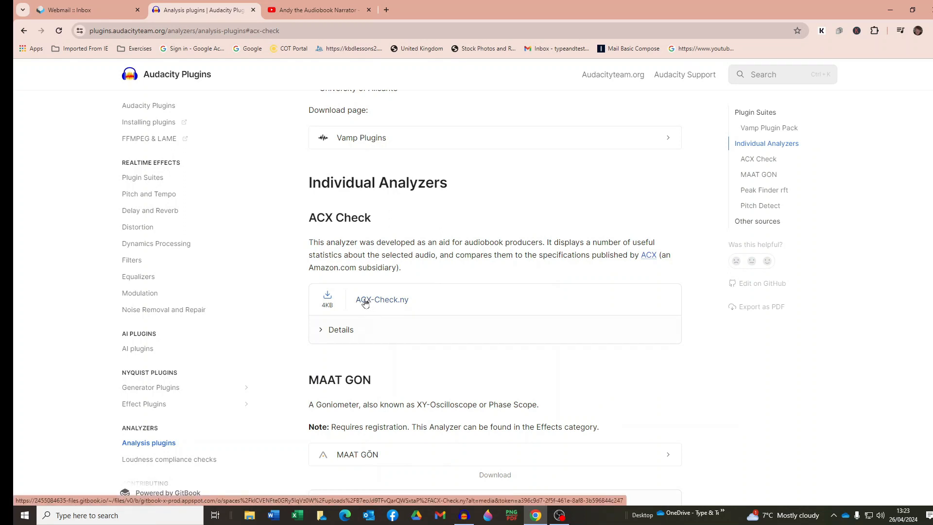
left_click(382, 299)
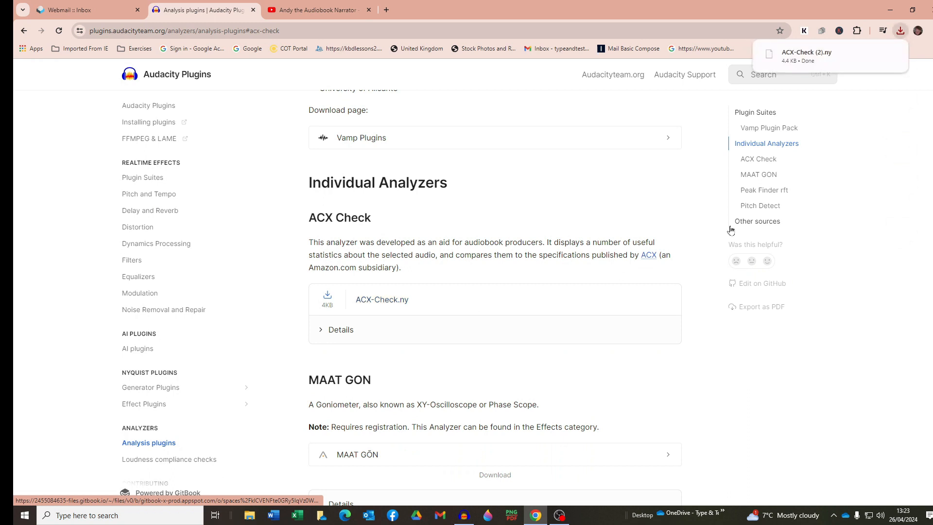
mouse_move(838, 68)
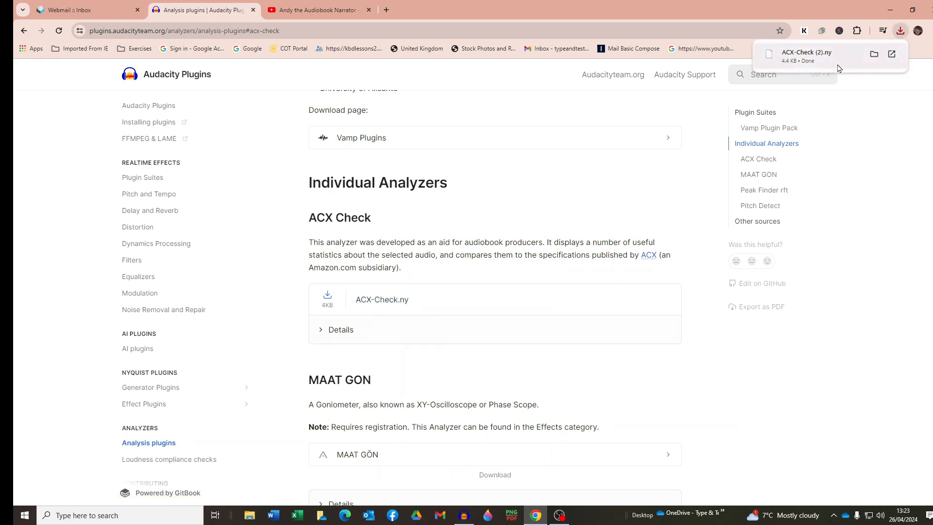
mouse_move(840, 67)
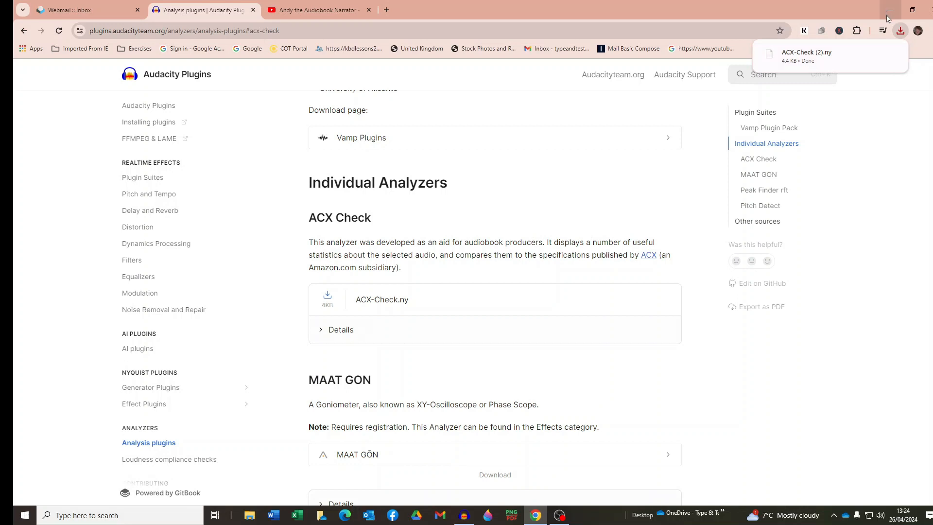
Minimize the browser, bring up Audacity and open Tools > Nyquist Plugin Installer.
left_click(887, 10)
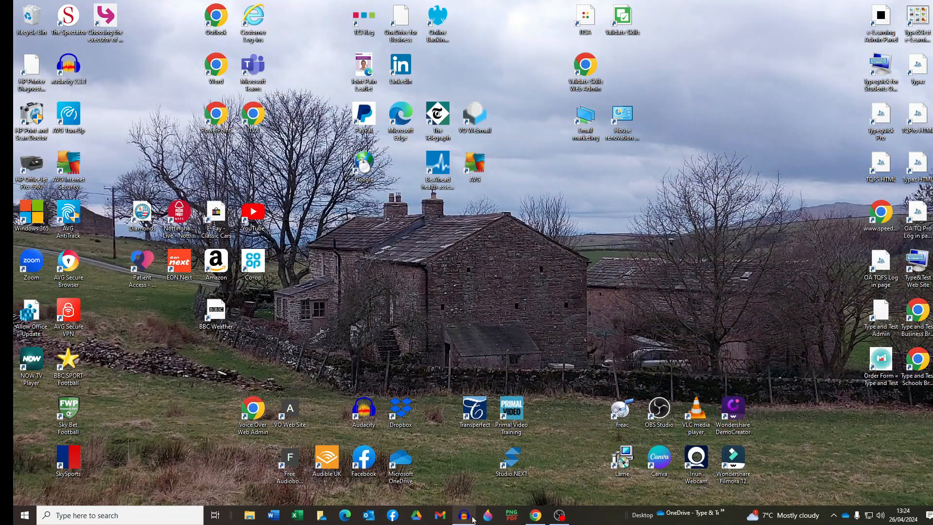
left_click(464, 514)
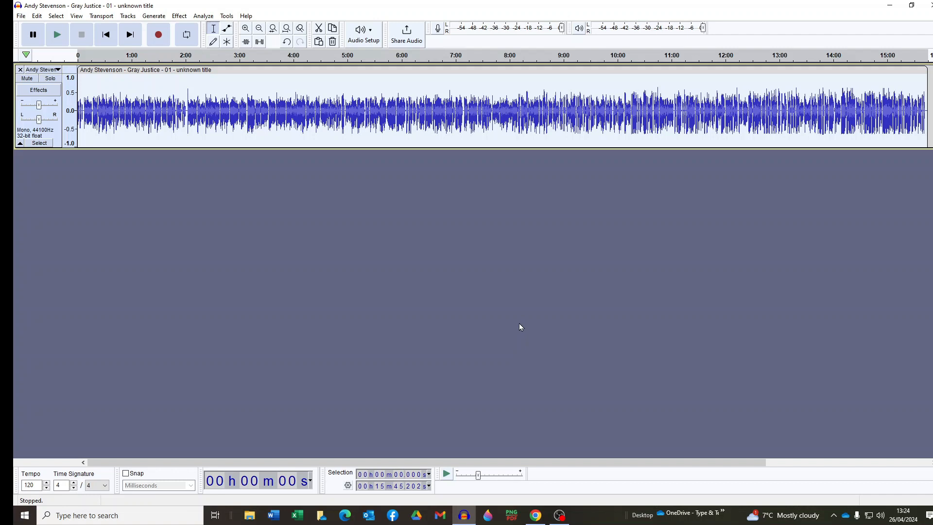
mouse_move(226, 16)
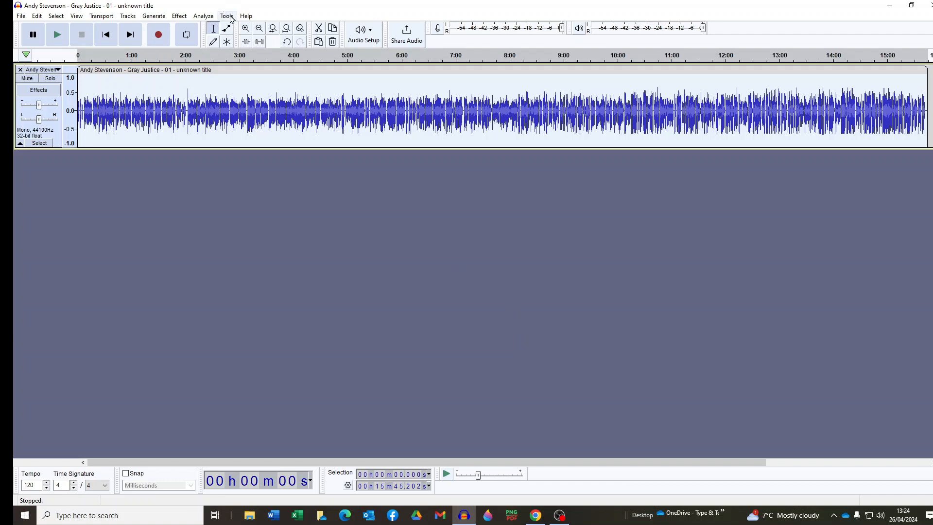
left_click(226, 16)
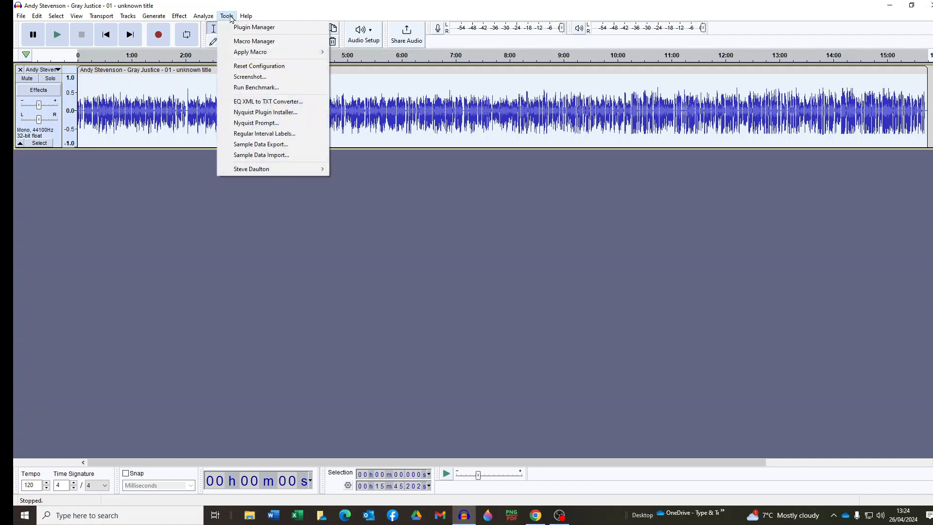
mouse_move(265, 112)
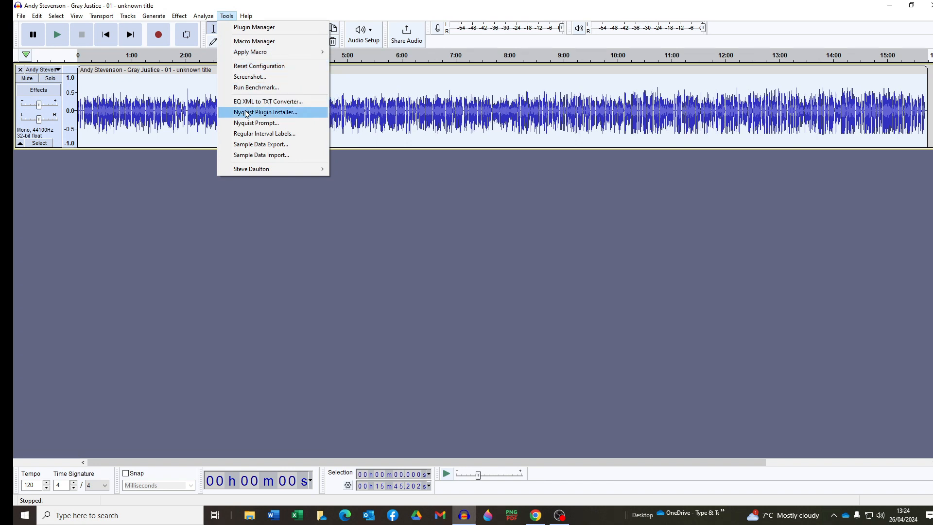
left_click(266, 112)
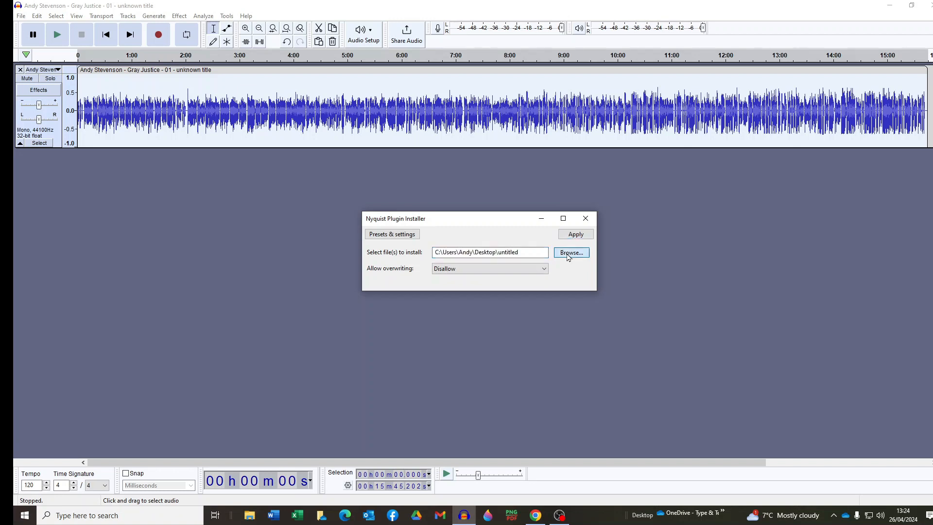
Browse to This PC > Downloads and choose the ACX-Check (2) file for installation.
left_click(570, 251)
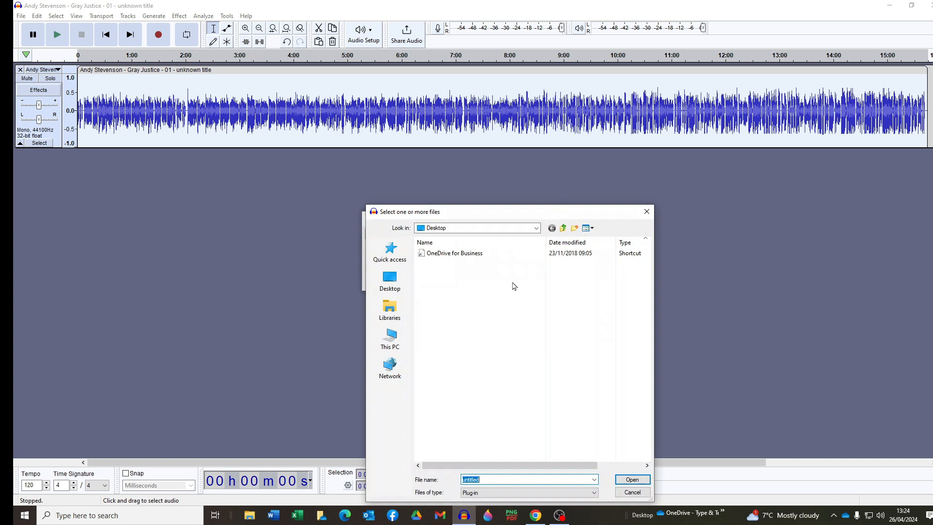
left_click(389, 339)
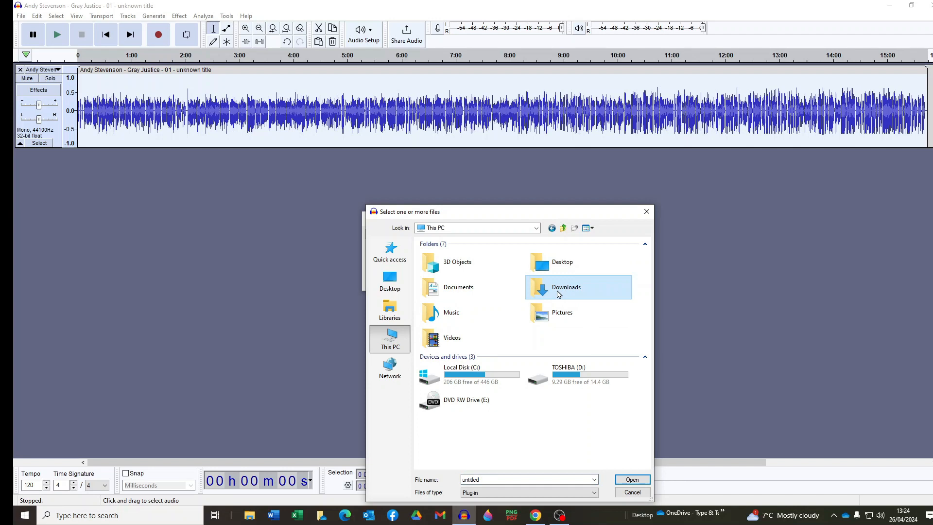
double_click(565, 287)
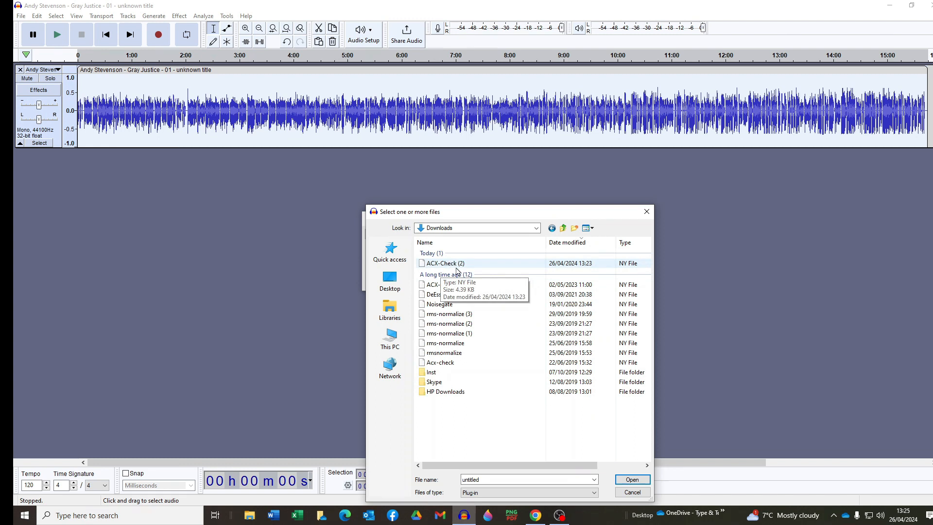
mouse_move(463, 271)
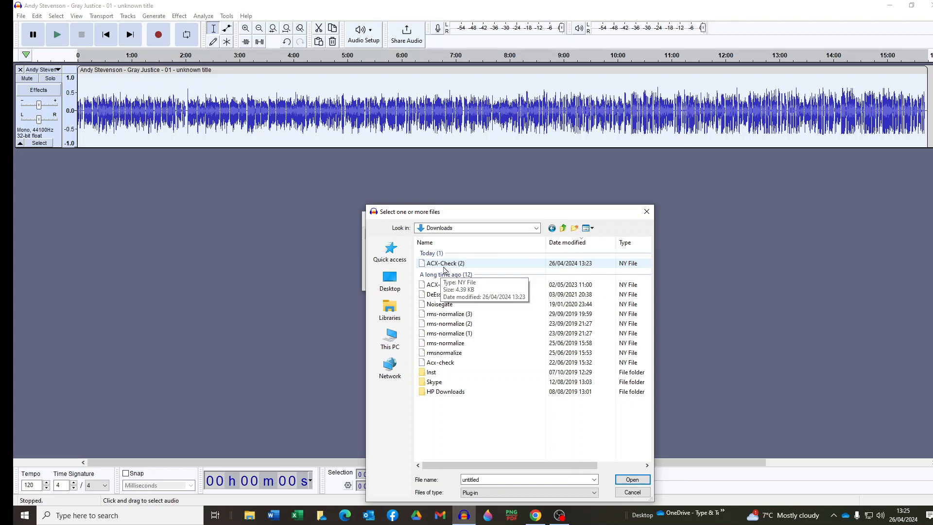
mouse_move(443, 268)
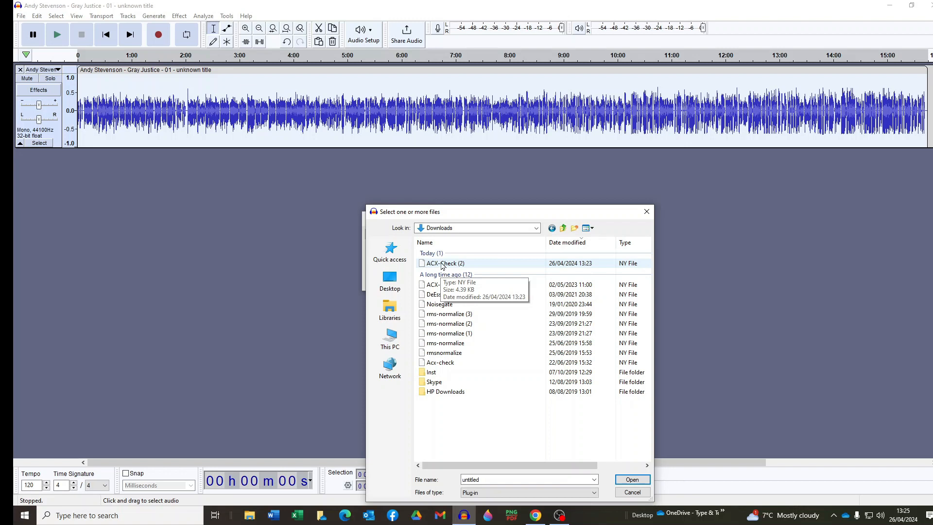
left_click(445, 263)
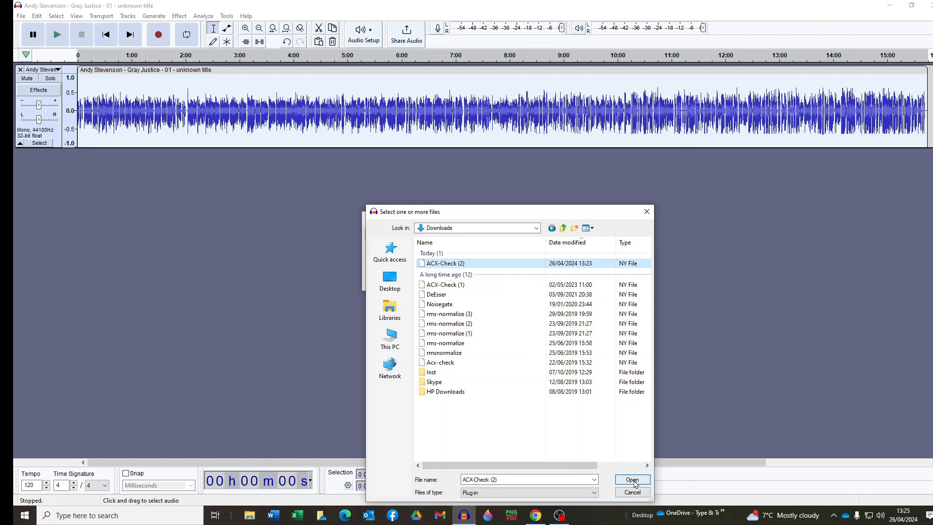
left_click(632, 479)
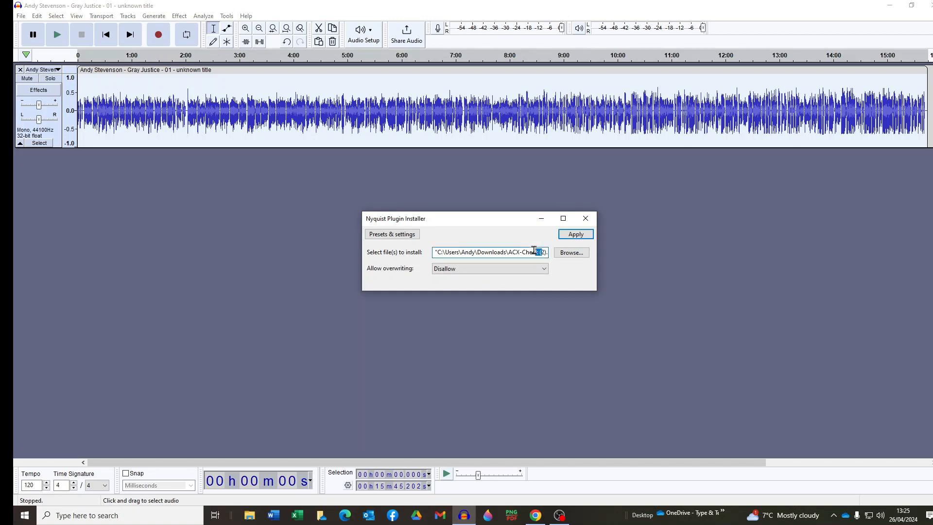
double_click(524, 252)
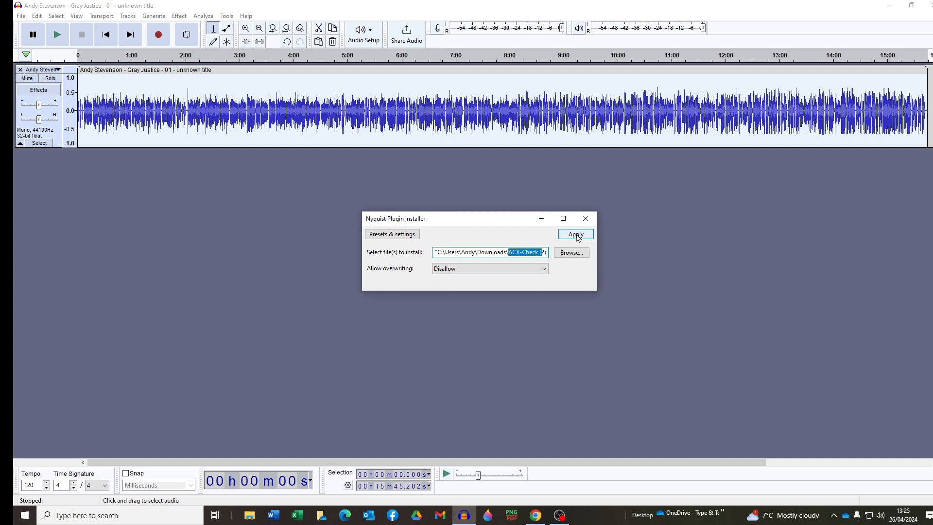
Apply the installer for ACX-Check (2).ny and dismiss the success message with OK.
left_click(574, 233)
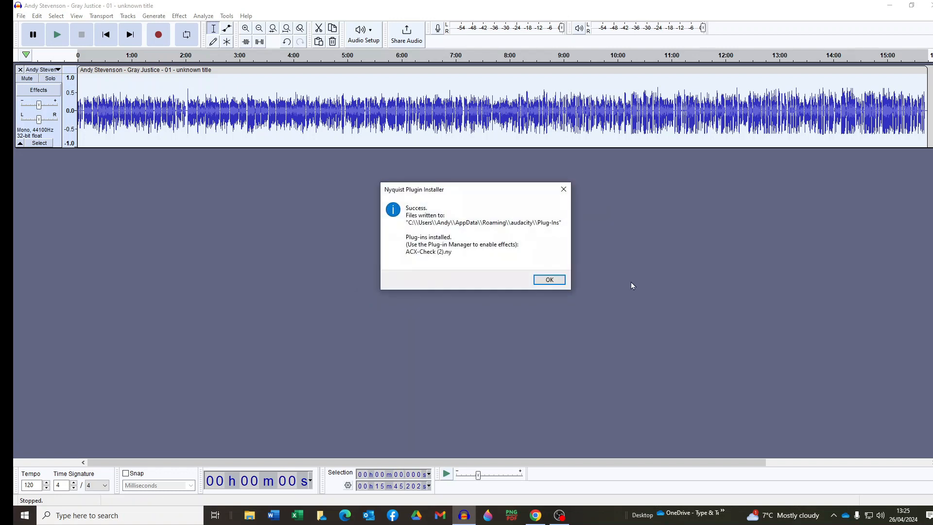
mouse_move(548, 280)
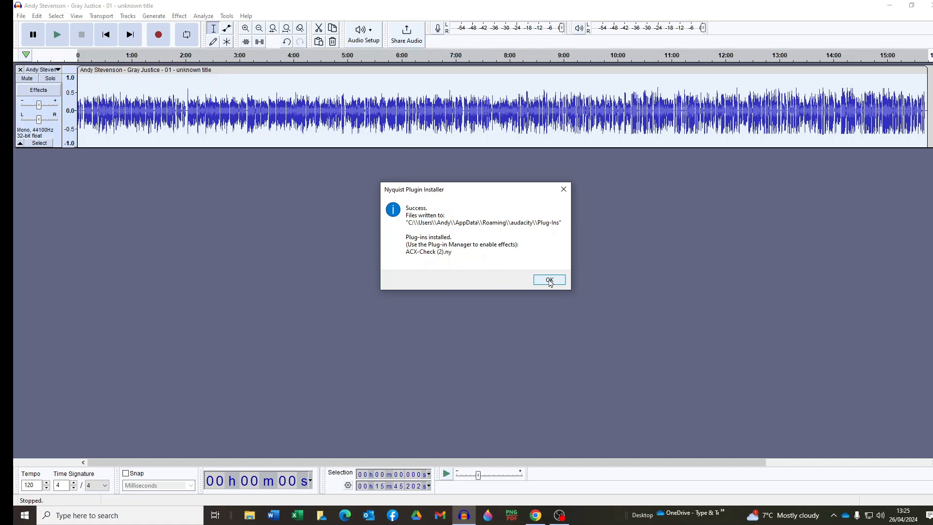
left_click(548, 280)
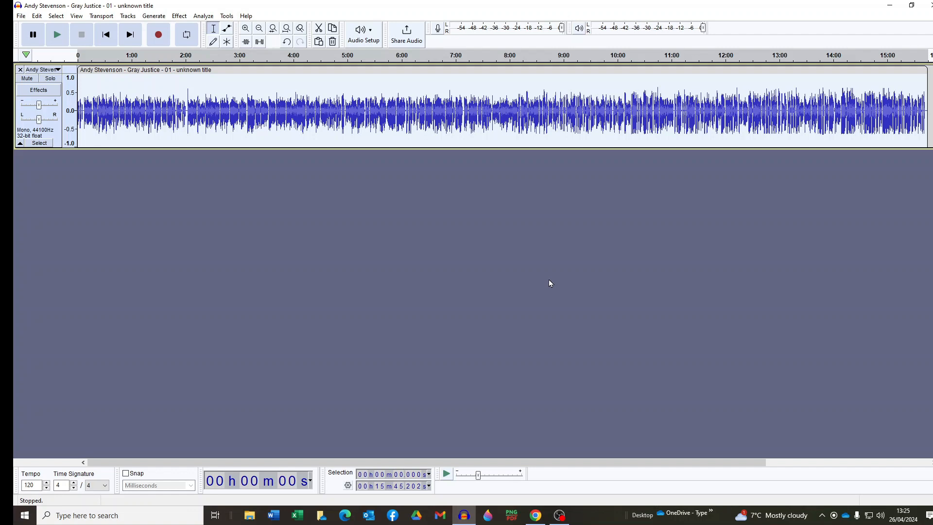
mouse_move(245, 16)
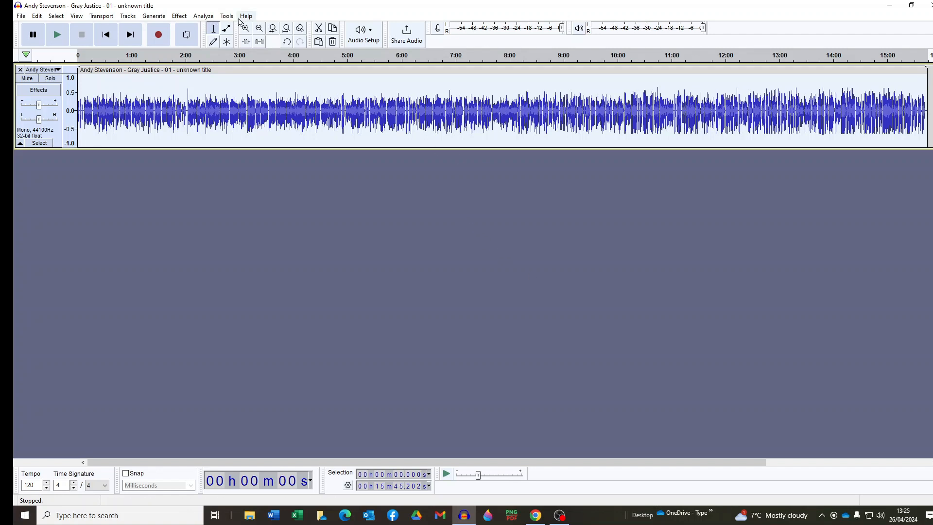
left_click(226, 15)
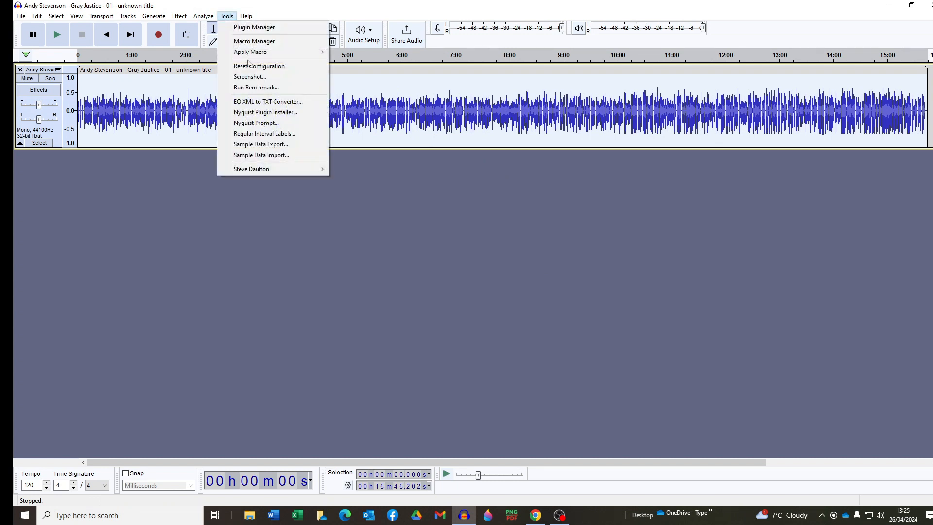
mouse_move(254, 27)
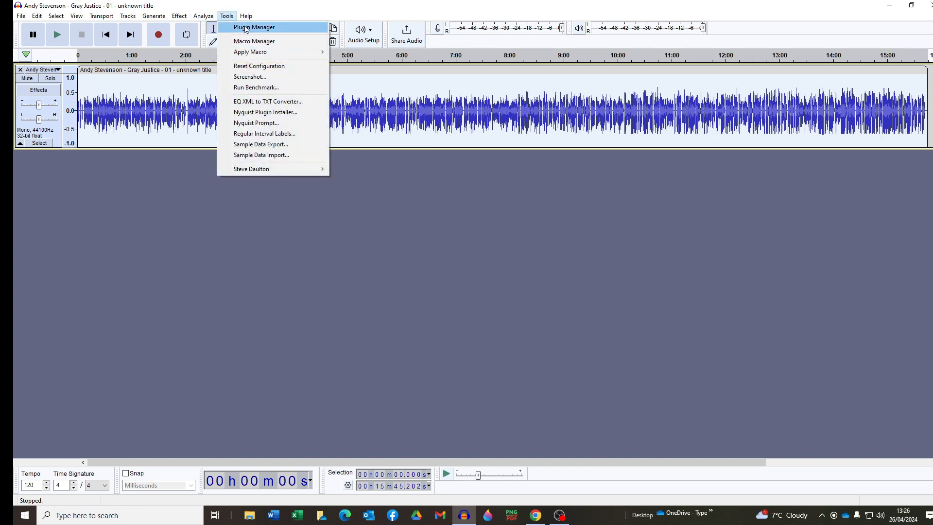
mouse_move(247, 31)
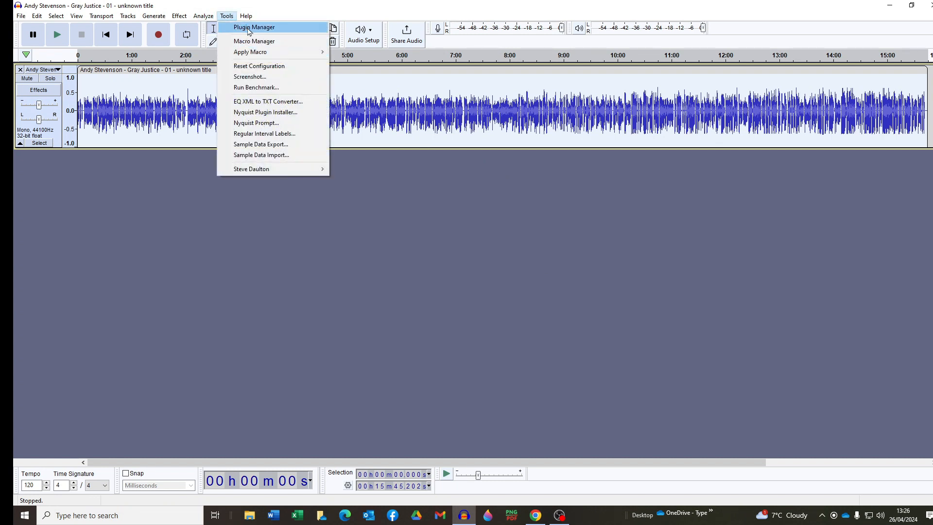
left_click(254, 27)
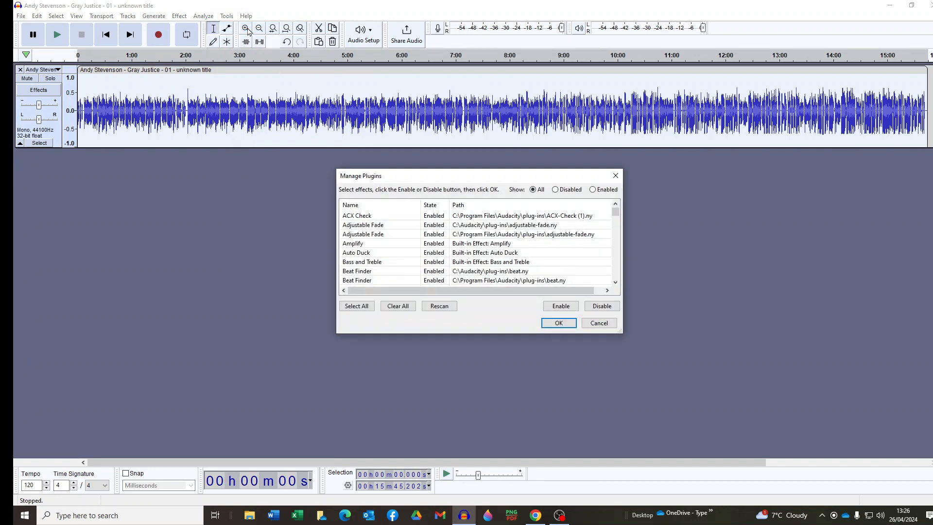
mouse_move(260, 55)
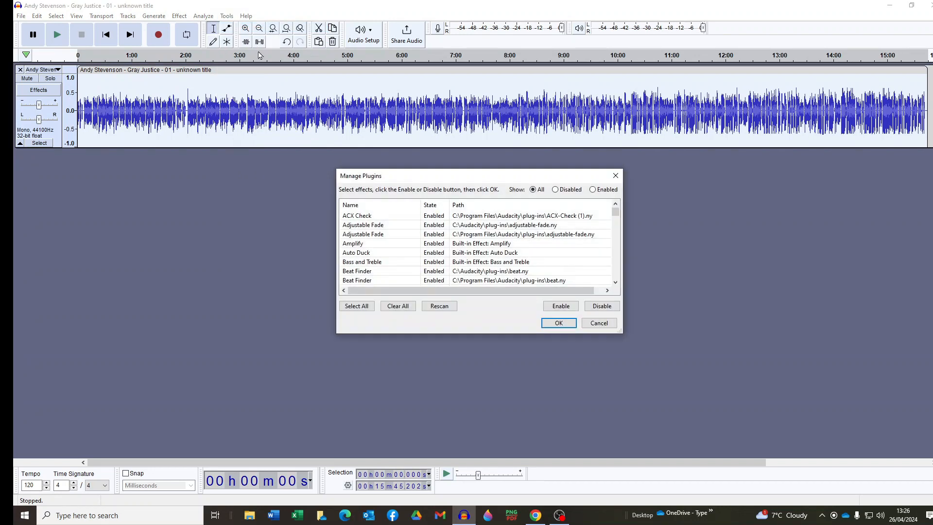
left_click(356, 215)
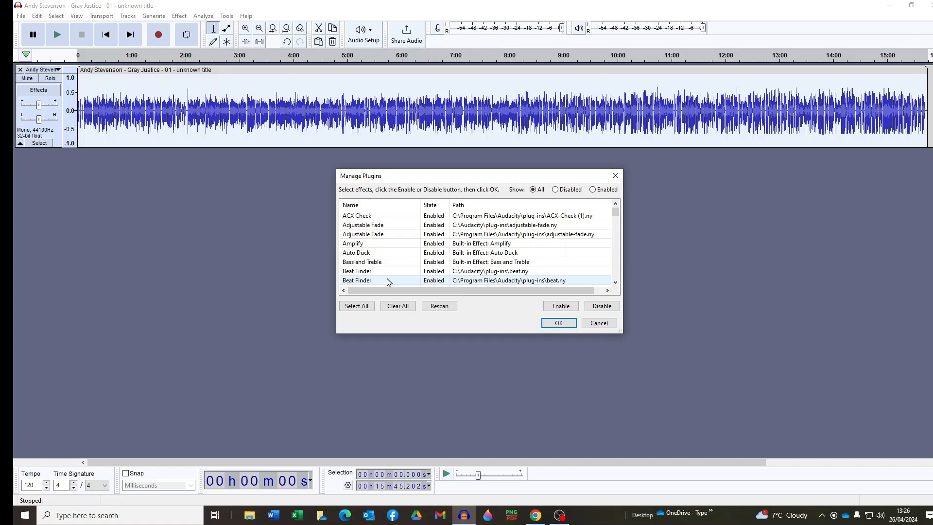
left_click(381, 215)
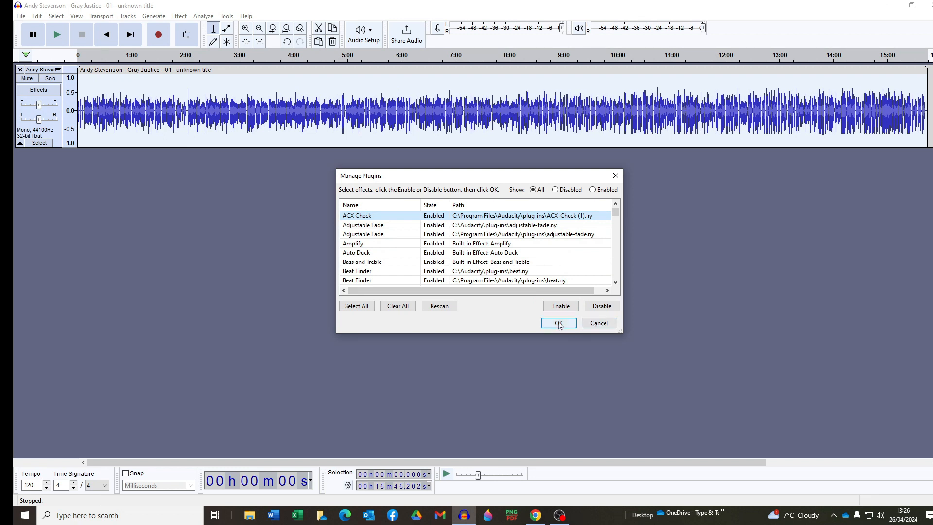
left_click(557, 322)
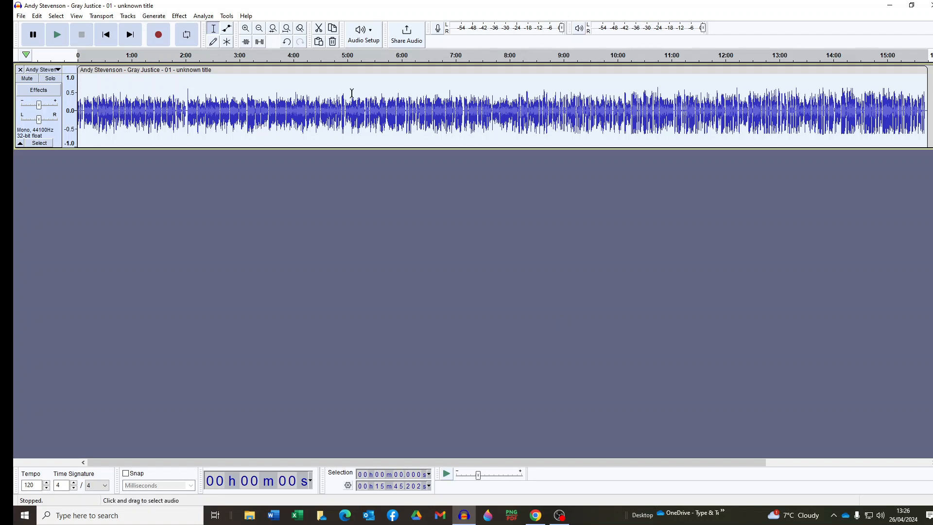
mouse_move(442, 265)
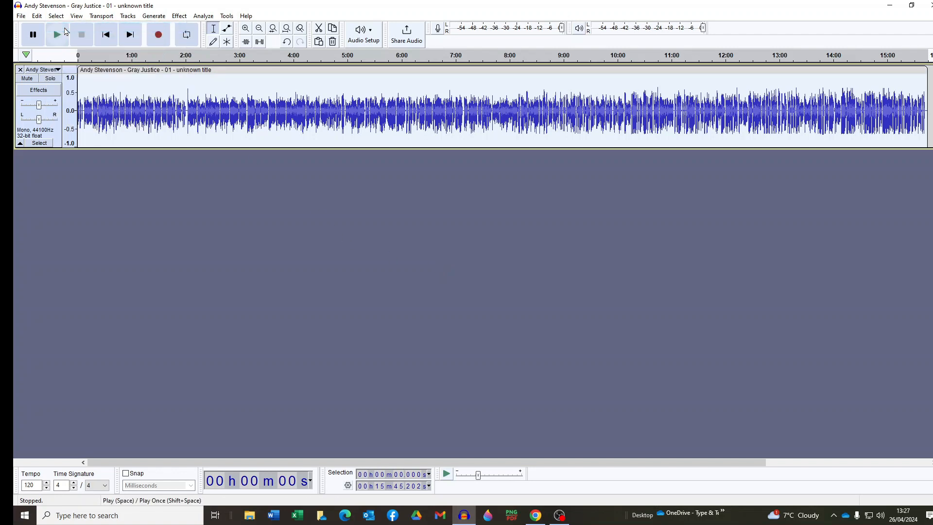
left_click(56, 34)
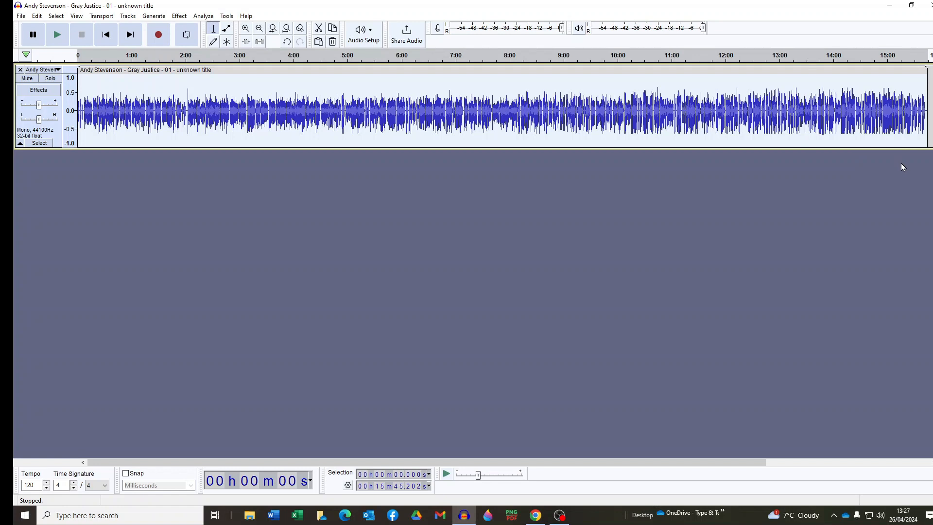
mouse_move(204, 16)
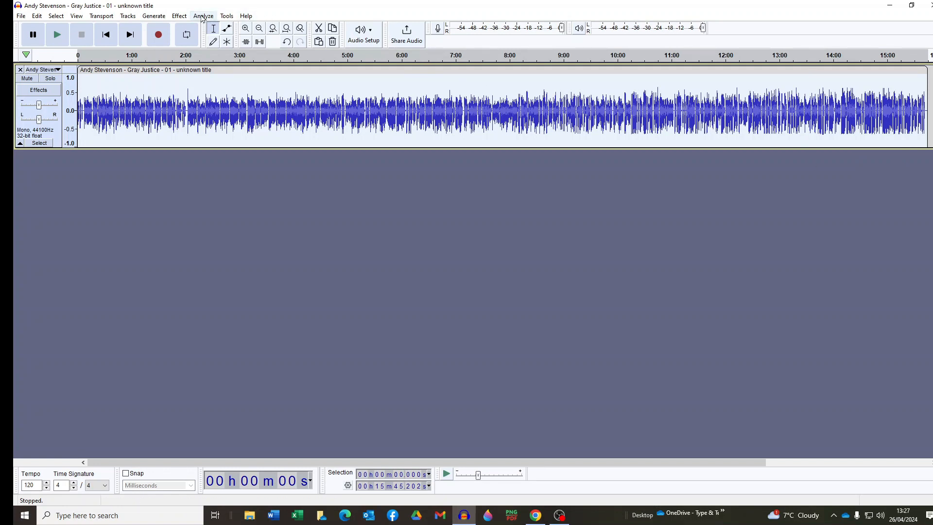
Run Analyze > ACX Check: peak -3.72 dB, RMS -20.37 dB, noise floor -87.39 dB pass.
left_click(203, 16)
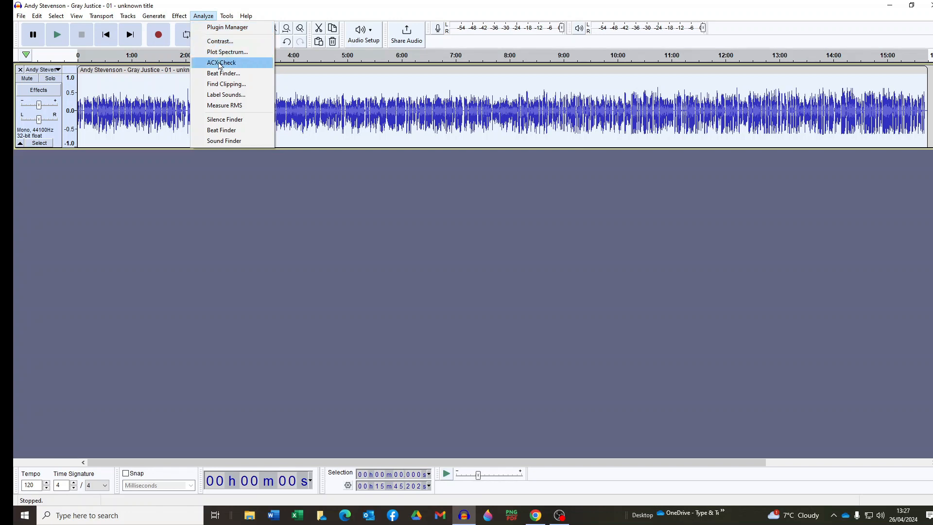
left_click(220, 62)
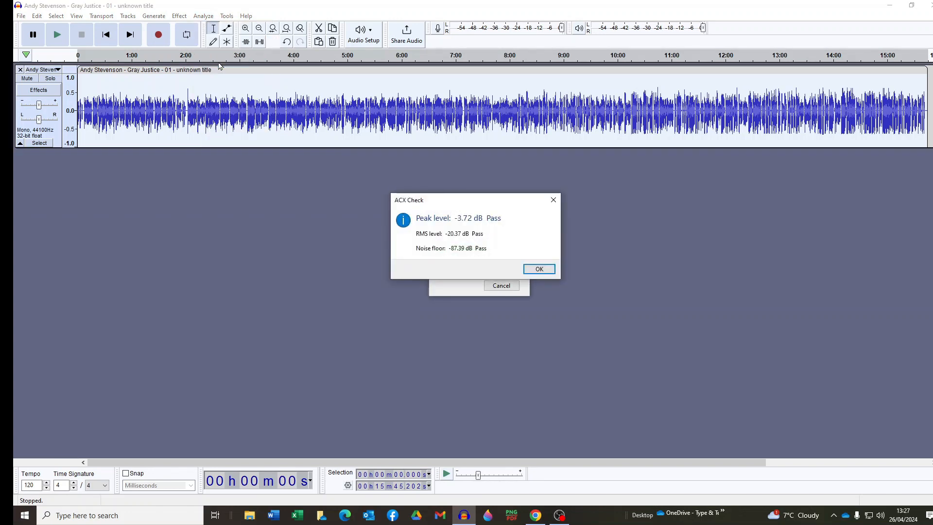
mouse_move(293, 239)
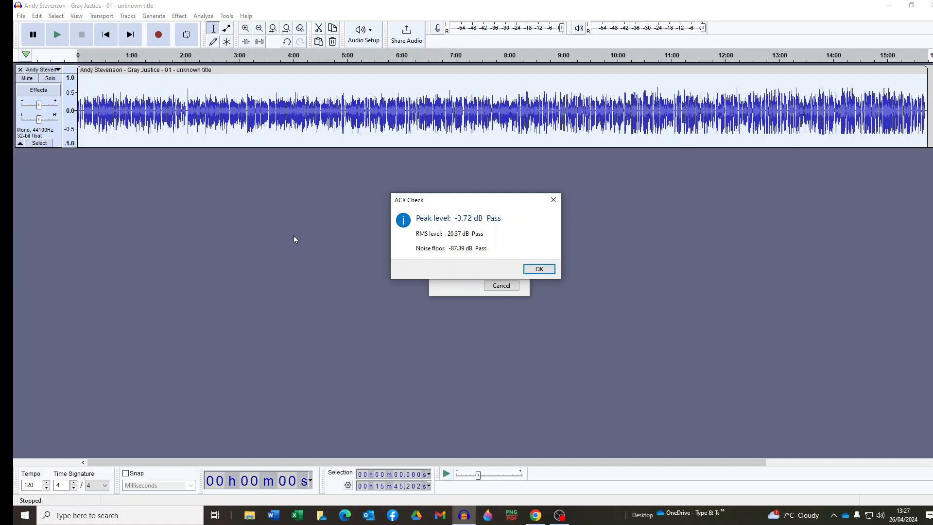
mouse_move(499, 239)
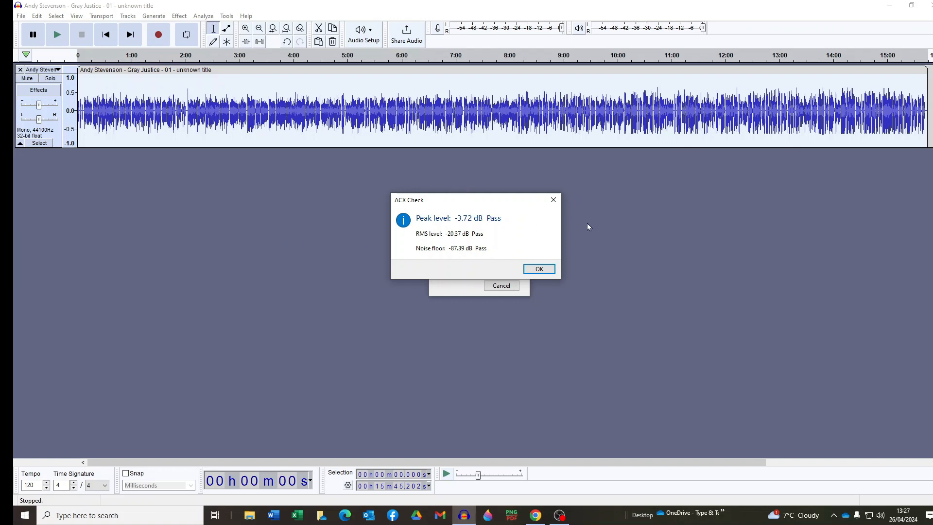
mouse_move(437, 227)
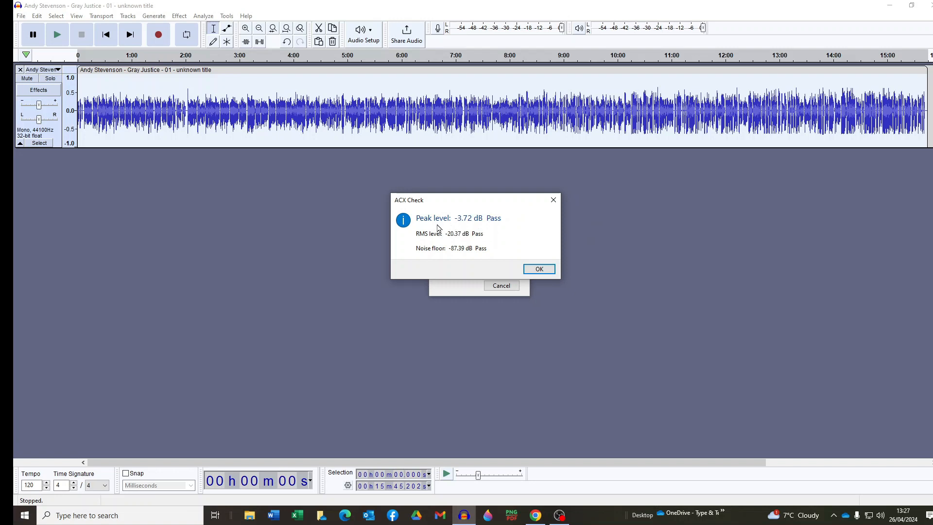
mouse_move(418, 242)
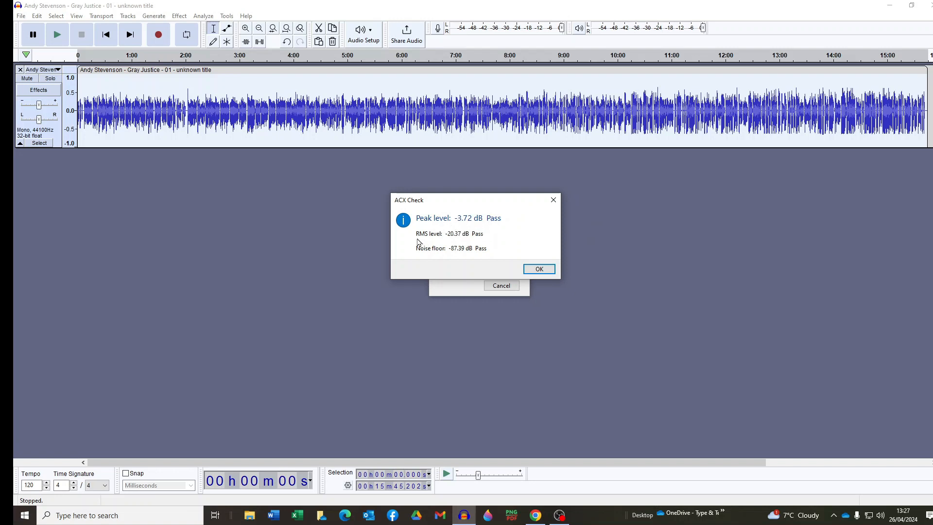
mouse_move(428, 263)
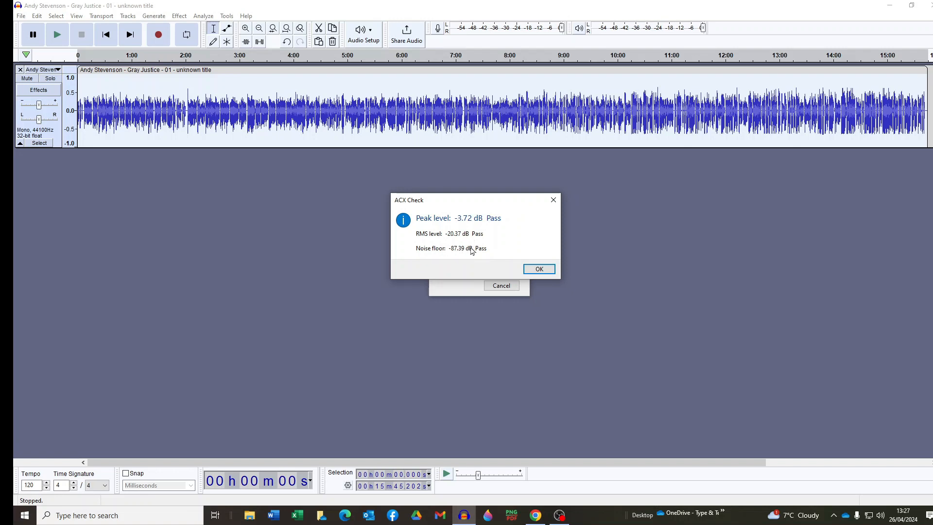
mouse_move(514, 237)
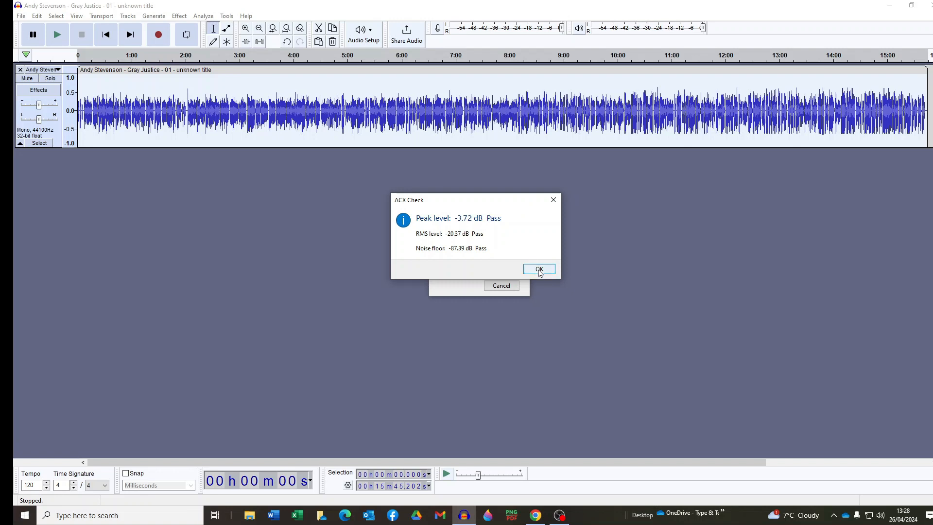
left_click(538, 269)
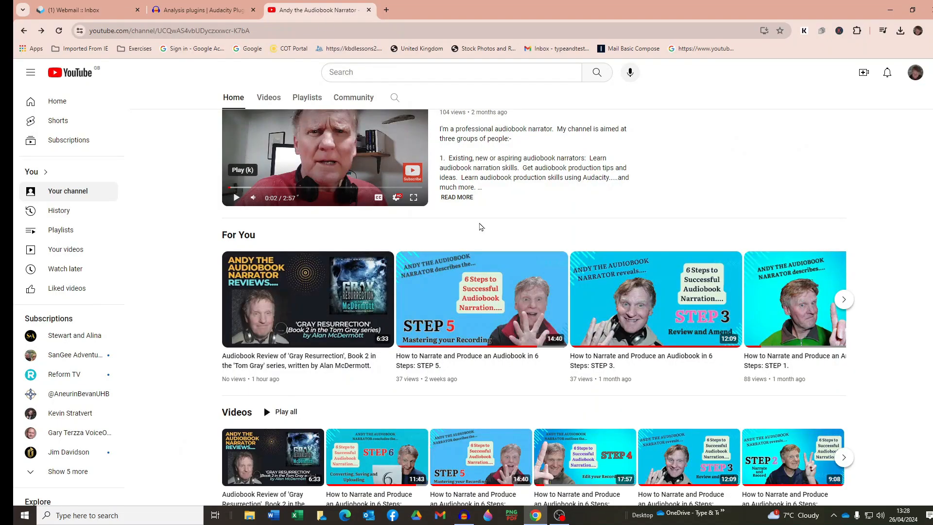
mouse_move(482, 297)
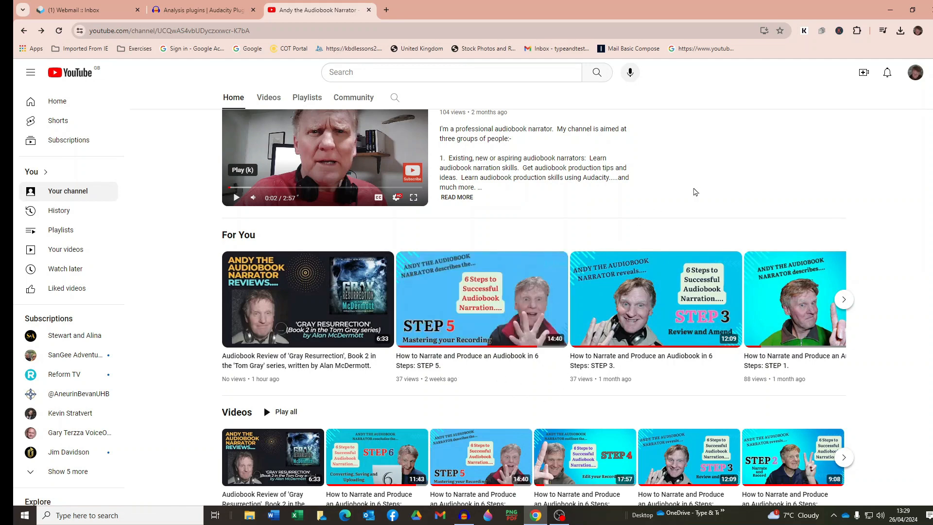
mouse_move(697, 194)
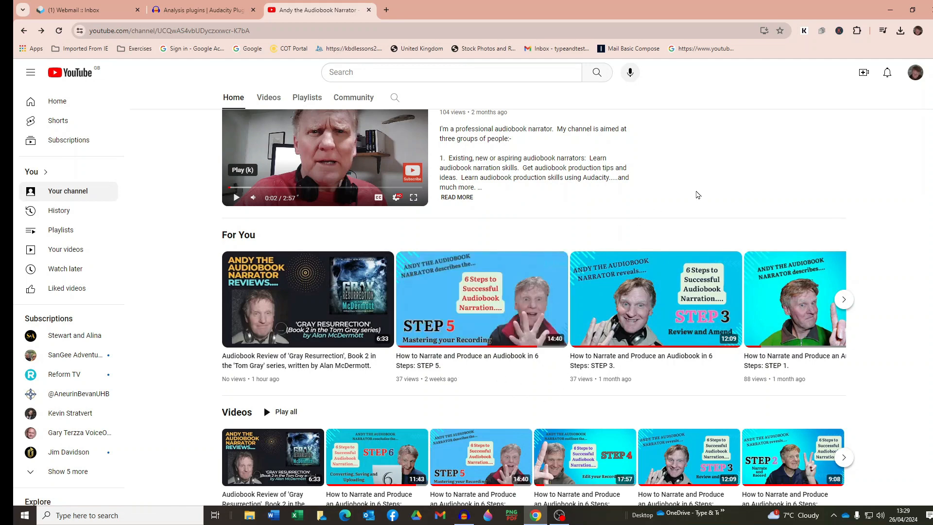